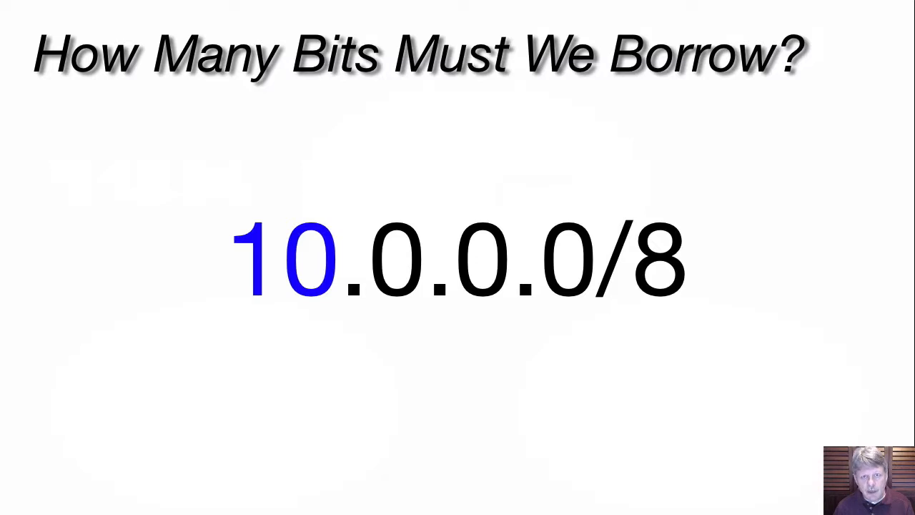
Annotate the 10.0.0.0/8 address on the 'How Many Bits Must We Borrow?' slide
left_click_drag(375, 314, 593, 312)
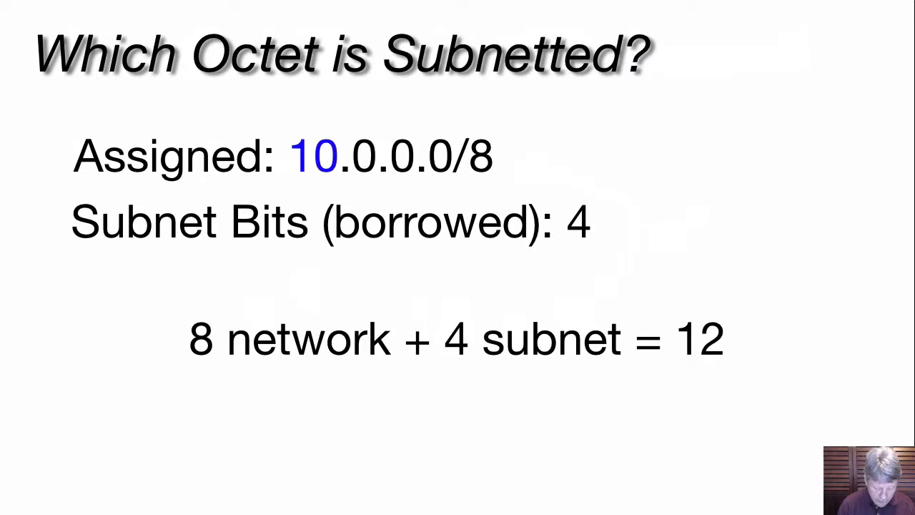
Mark the 8 network + 4 subnet = 12 bits on the 'Which Octet is Subnetted?' slide
left_click_drag(486, 171, 207, 344)
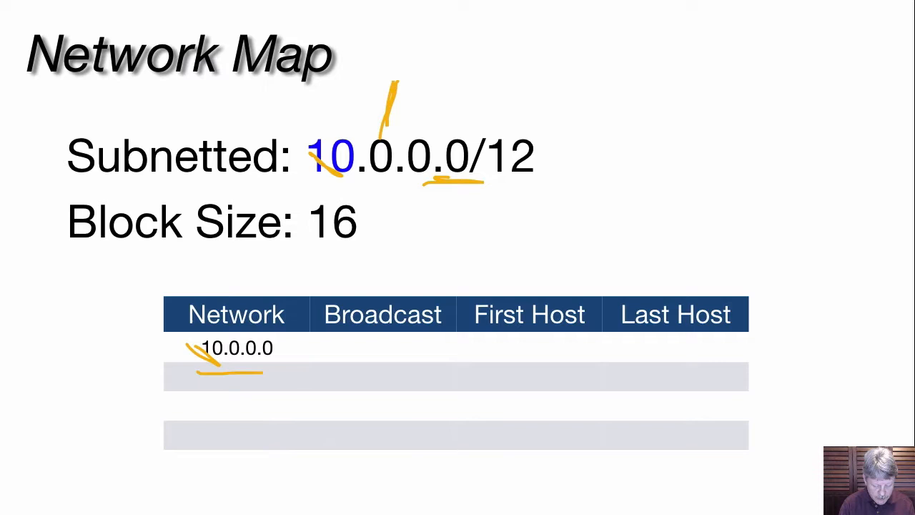
Mark the /12 address with first network 10.0.0.0 and circle the block size of 16
left_click_drag(197, 372, 283, 372)
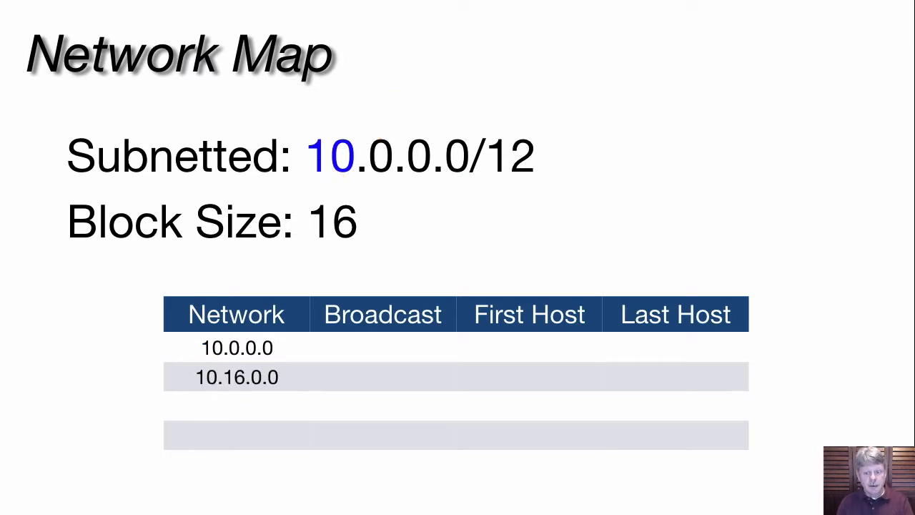
left_click_drag(326, 188, 307, 246)
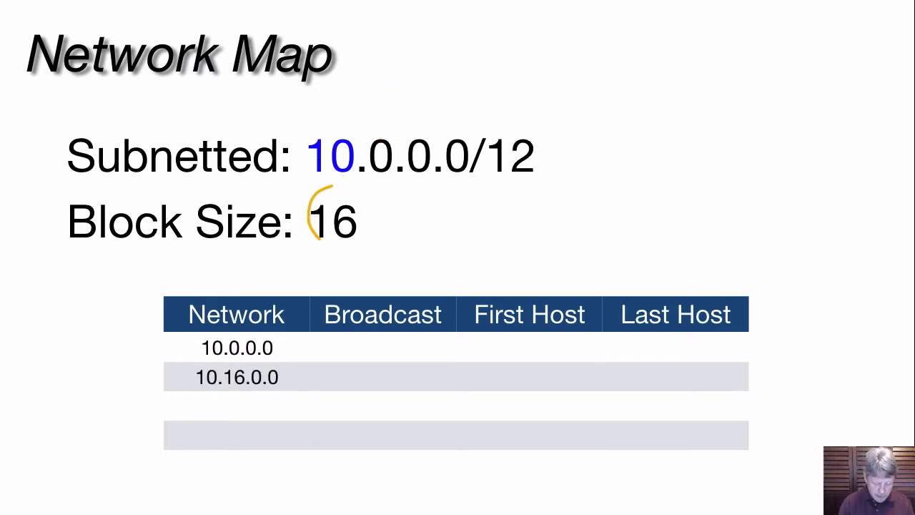